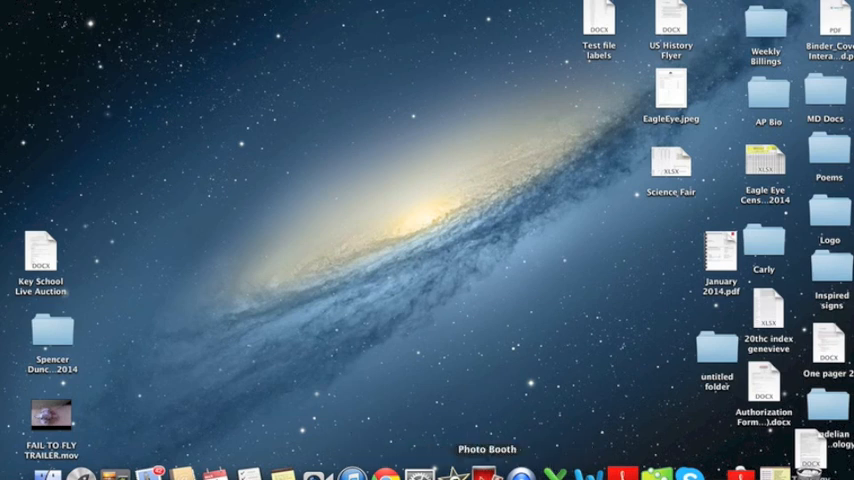
mouse_move(540, 472)
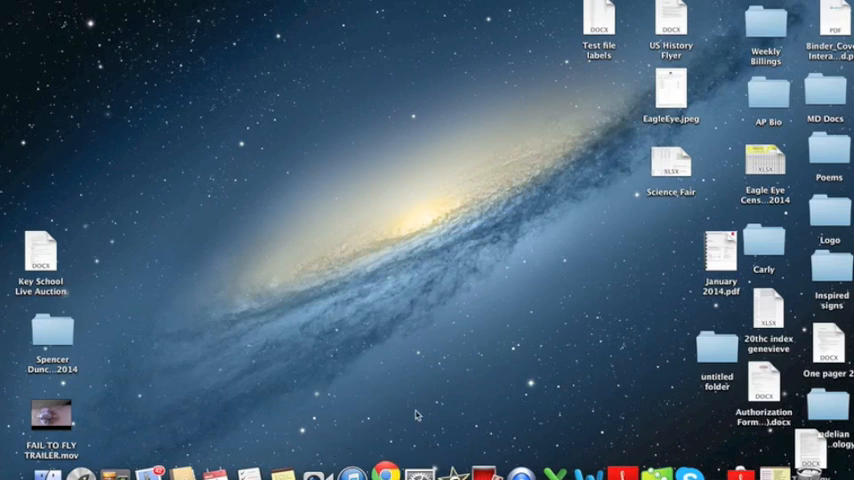
- Bring up the Project M website's Download page in a new Chrome window
click(384, 472)
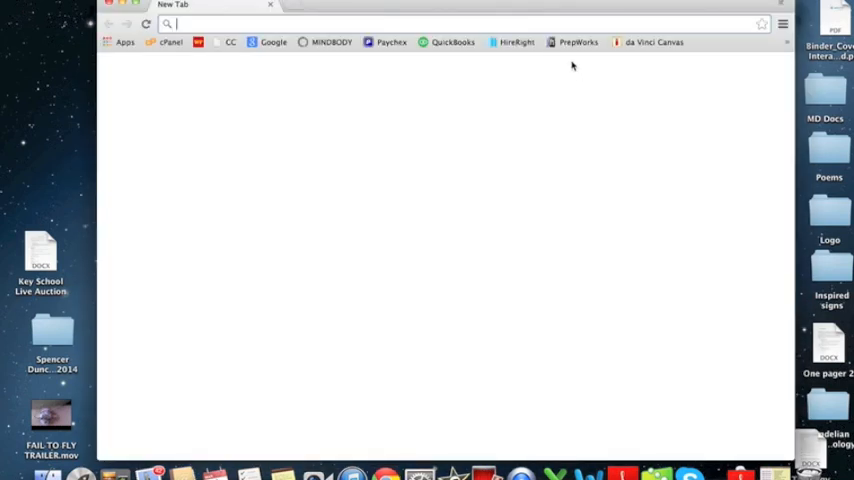
text(play.google.com)
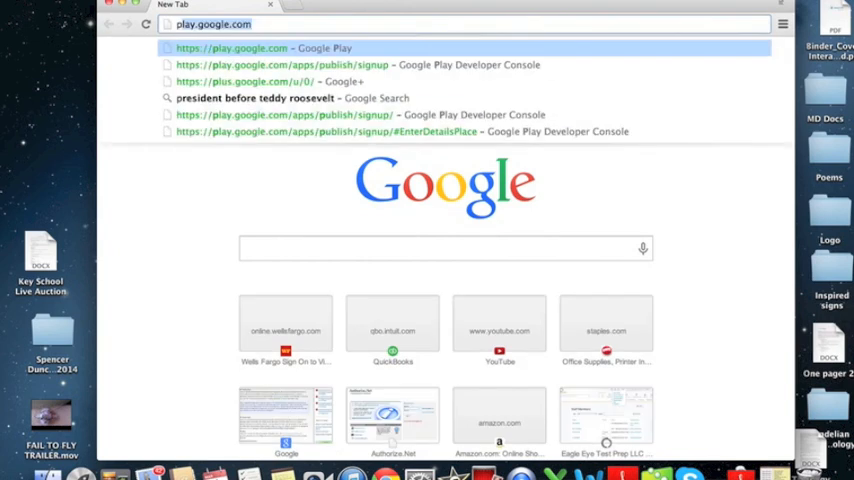
text(projectmgame.com/en/download)
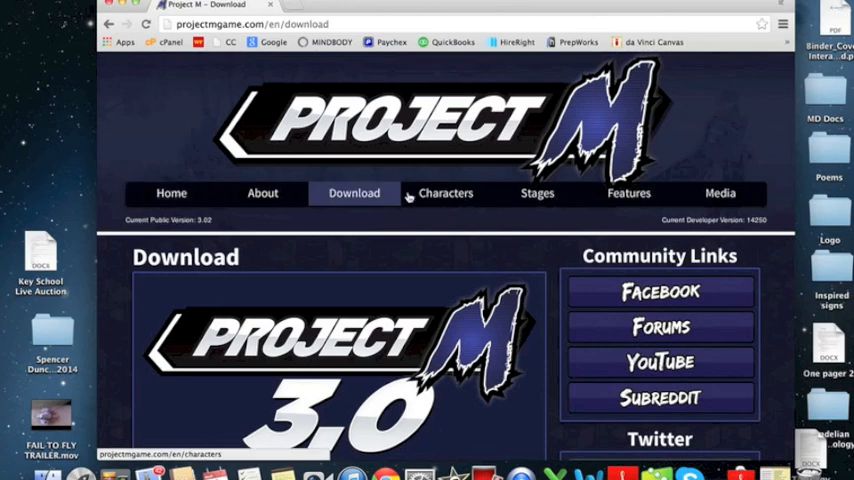
- Scroll down to the Installation and Requirements notes on the Project M page
scroll(down, 3)
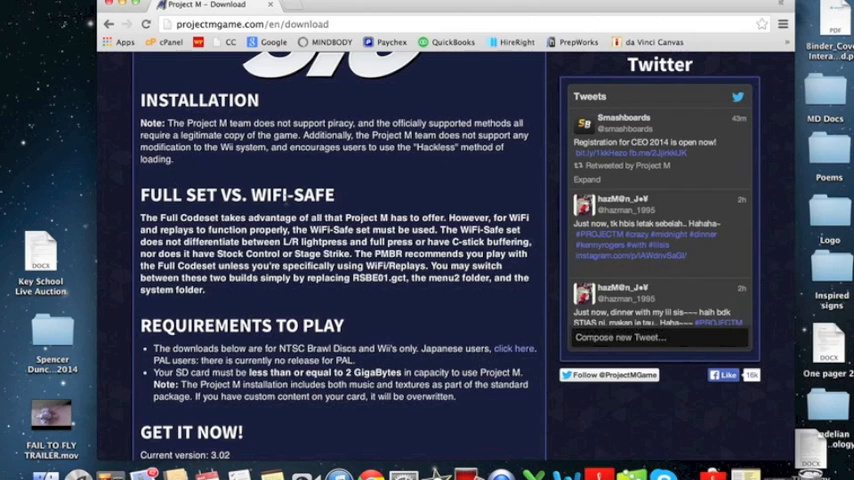
mouse_move(510, 210)
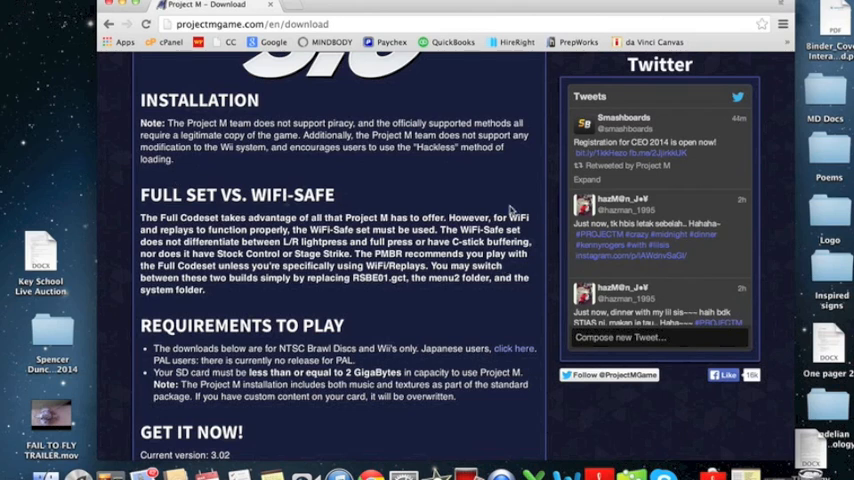
mouse_move(88, 288)
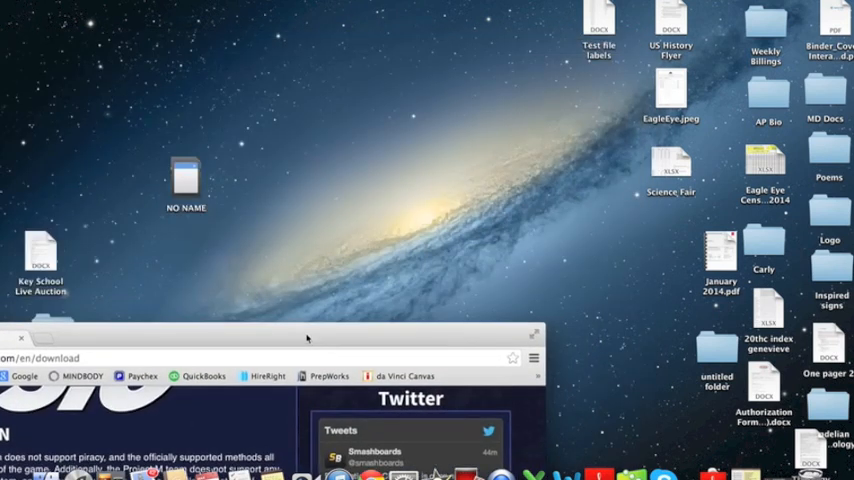
- Download the Homebrew Launcher zip from Get It Now onto the desktop as nohomebrew (1).zip
drag(184, 176, 122, 150)
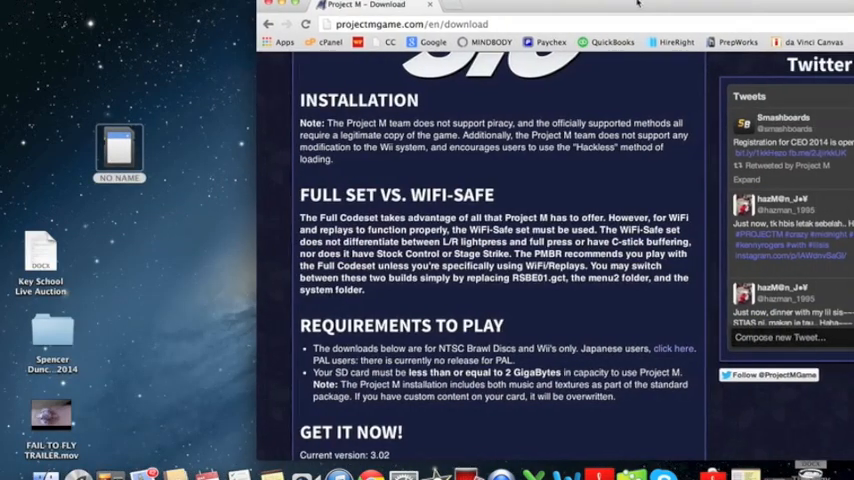
scroll(down, 3)
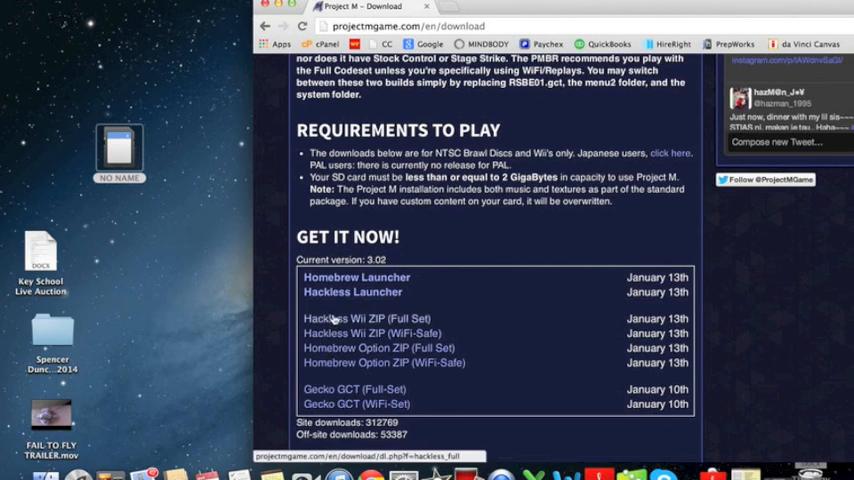
click(356, 318)
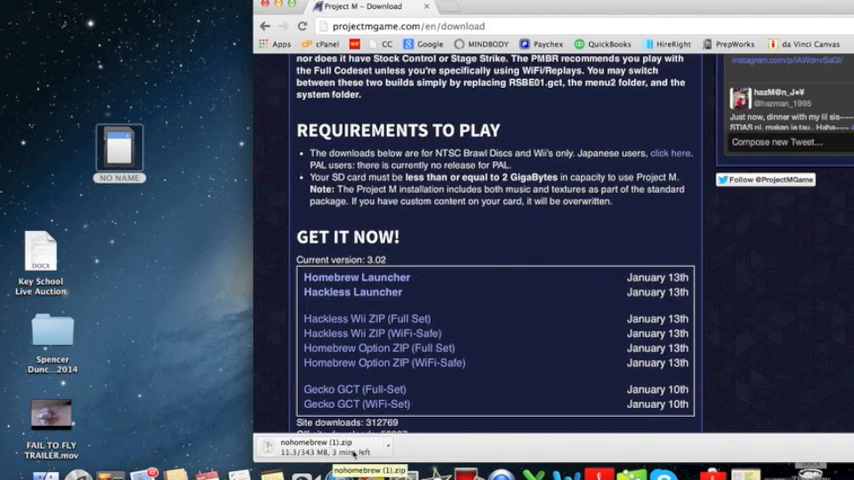
scroll(down, 3)
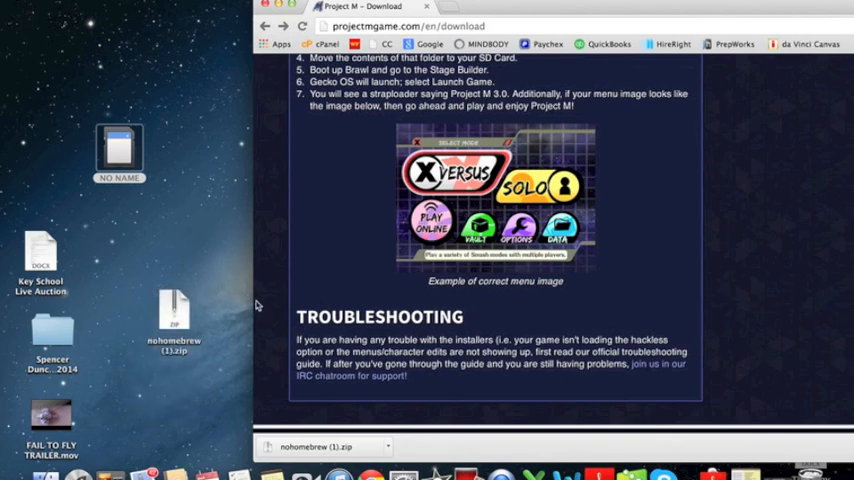
mouse_move(394, 118)
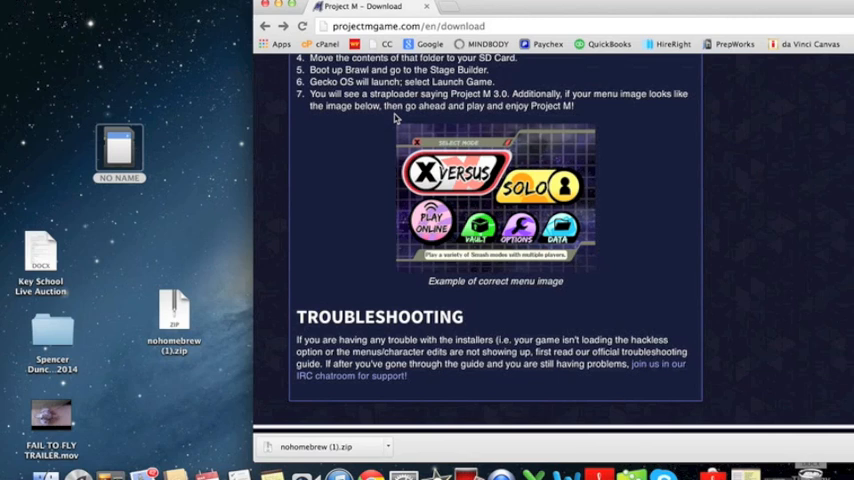
mouse_move(576, 130)
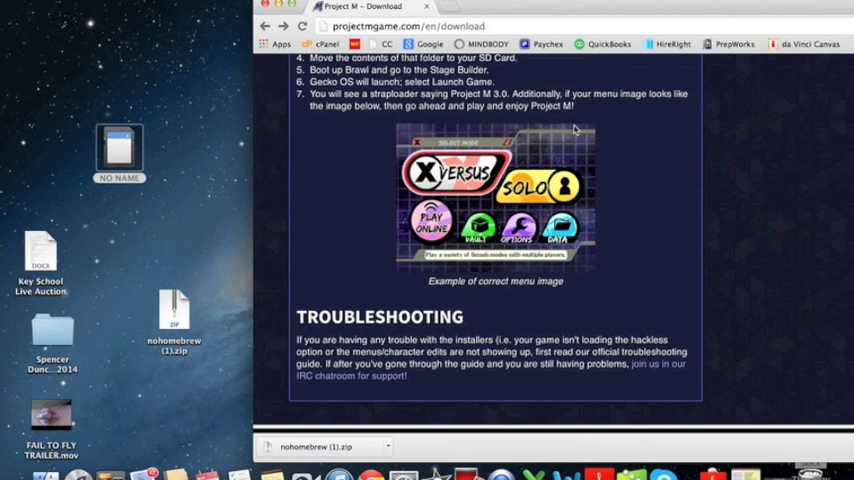
mouse_move(784, 250)
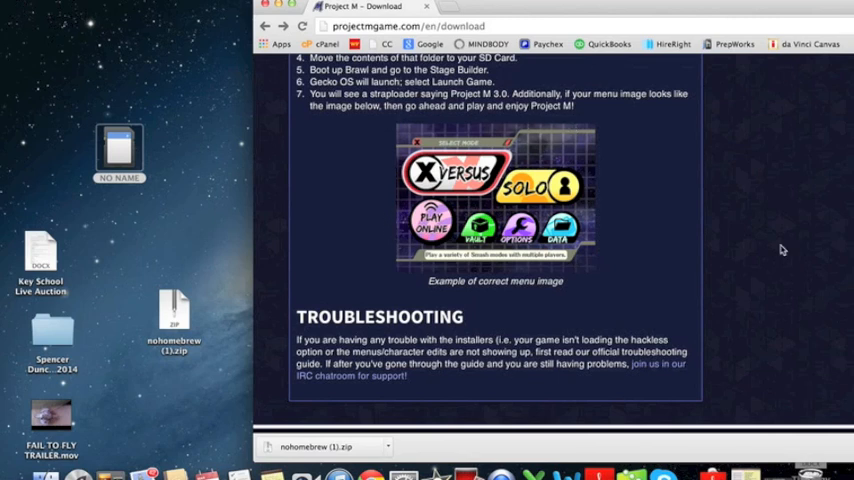
mouse_move(180, 332)
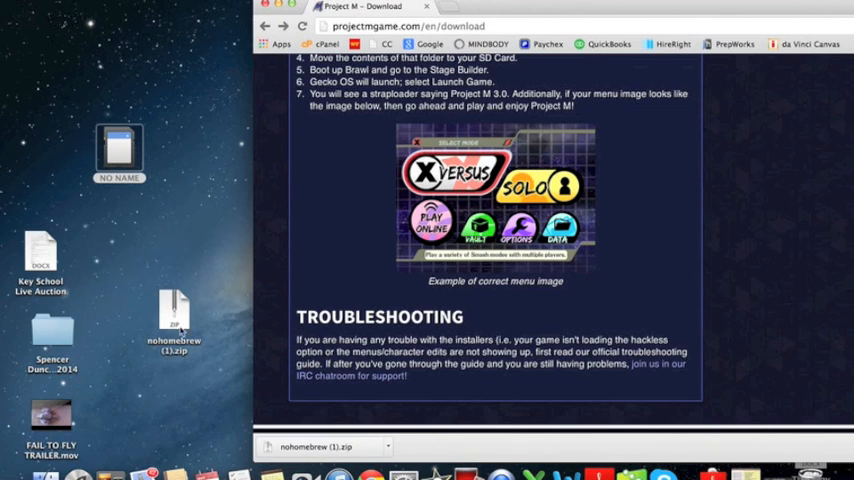
mouse_move(164, 284)
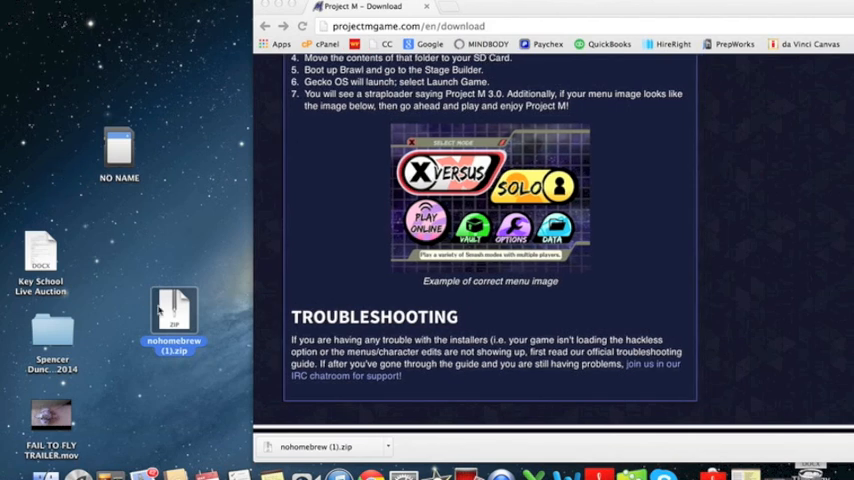
- Extract nohomebrew (1).zip with Archive Utility into a nohomebrew (1) folder on the desktop
right_click(172, 316)
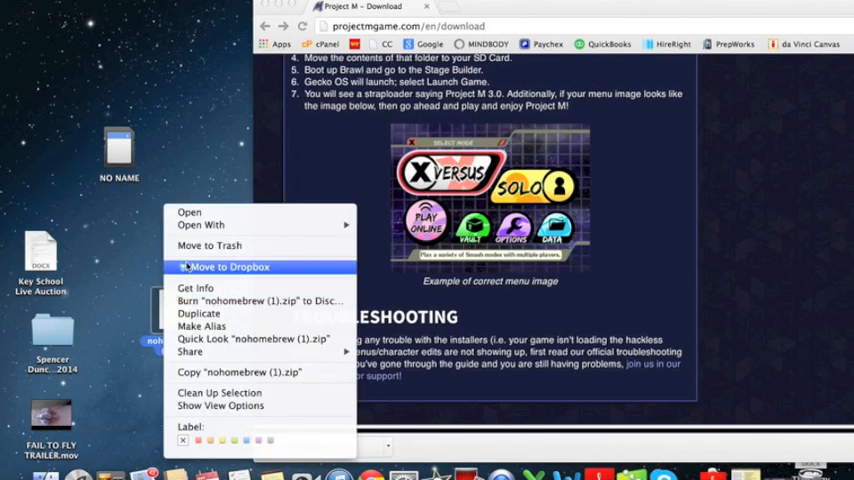
mouse_move(200, 224)
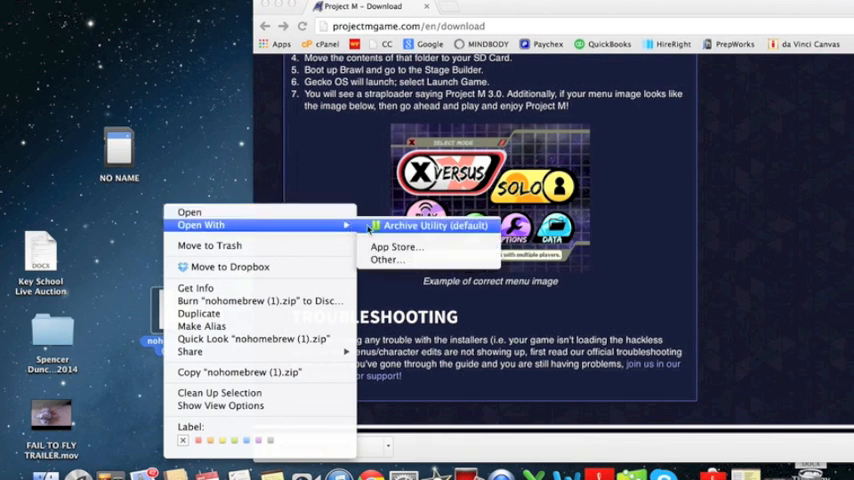
click(436, 224)
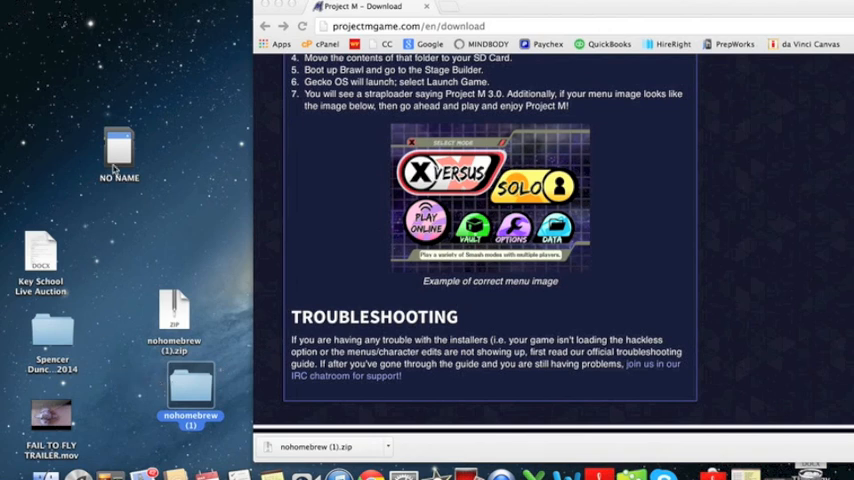
- Show the NO NAME SD card's files (apps, boot.elf, codes, gameconfig.txt, private, projectm), then eject it
double_click(118, 150)
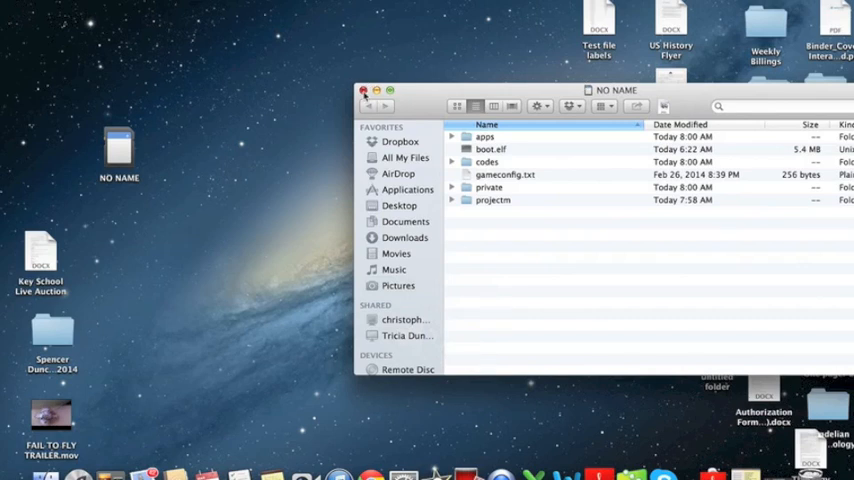
click(364, 92)
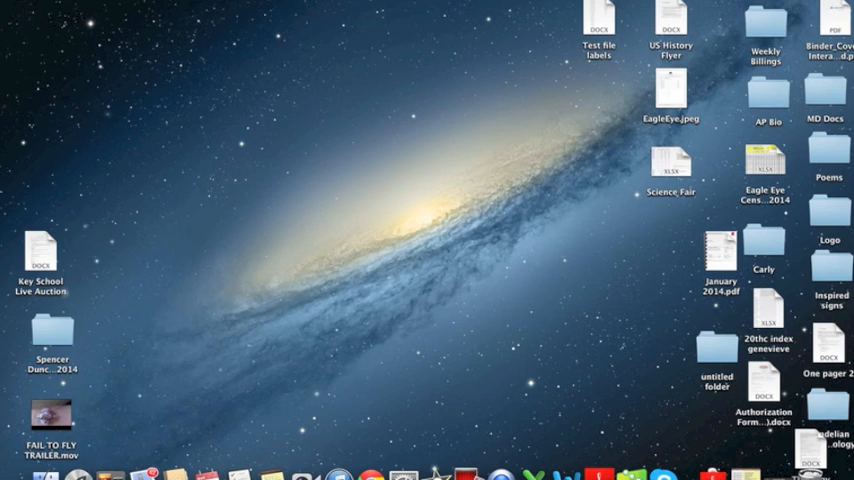
mouse_move(600, 380)
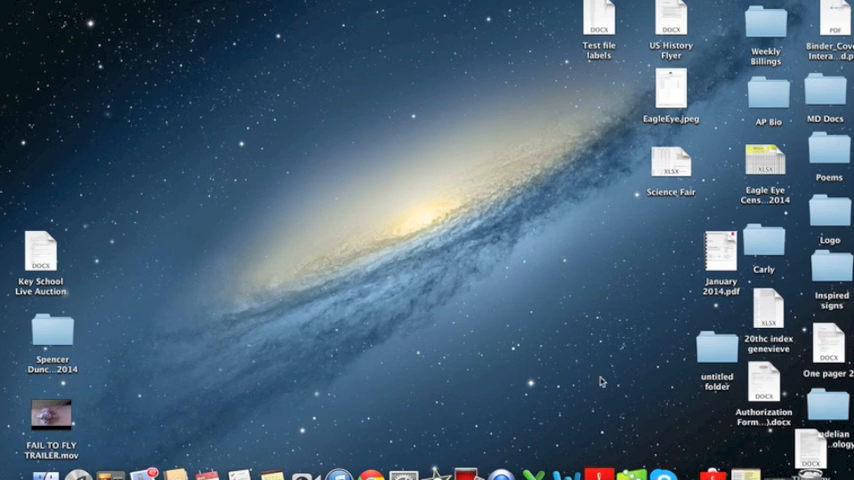
mouse_move(428, 136)
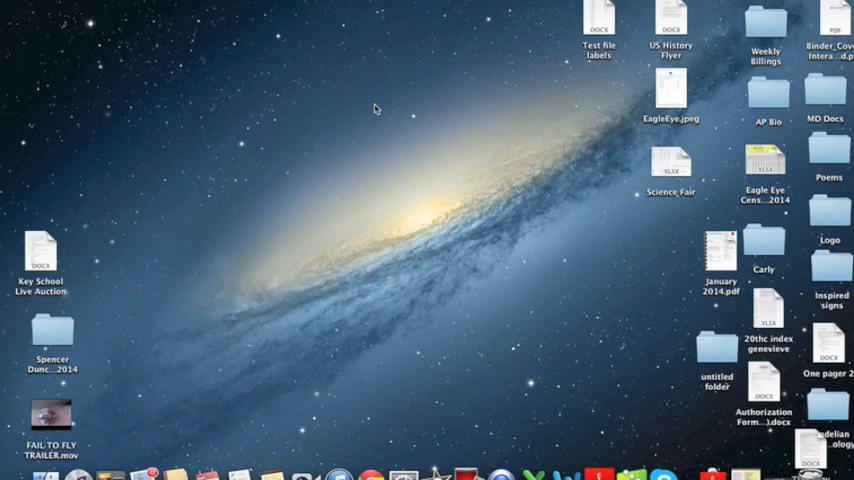
mouse_move(96, 304)
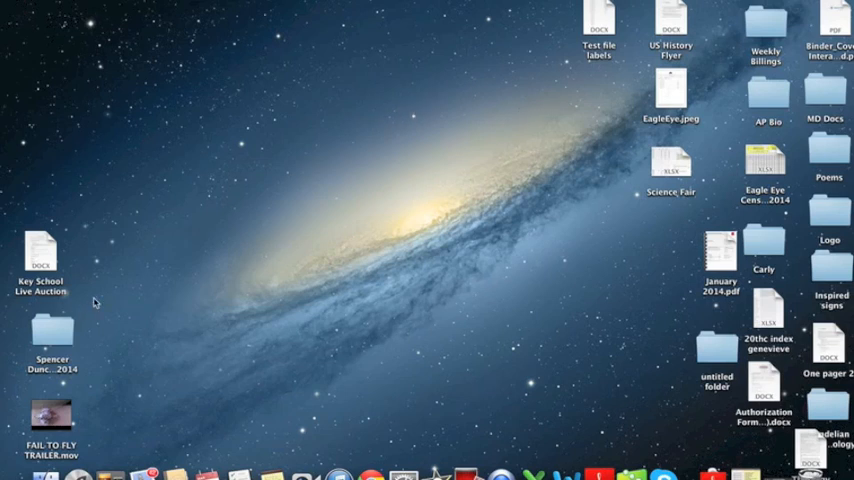
mouse_move(128, 444)
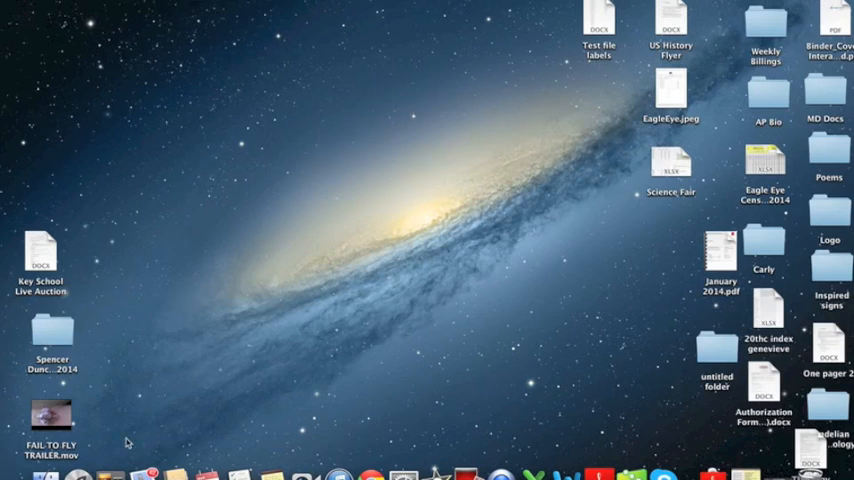